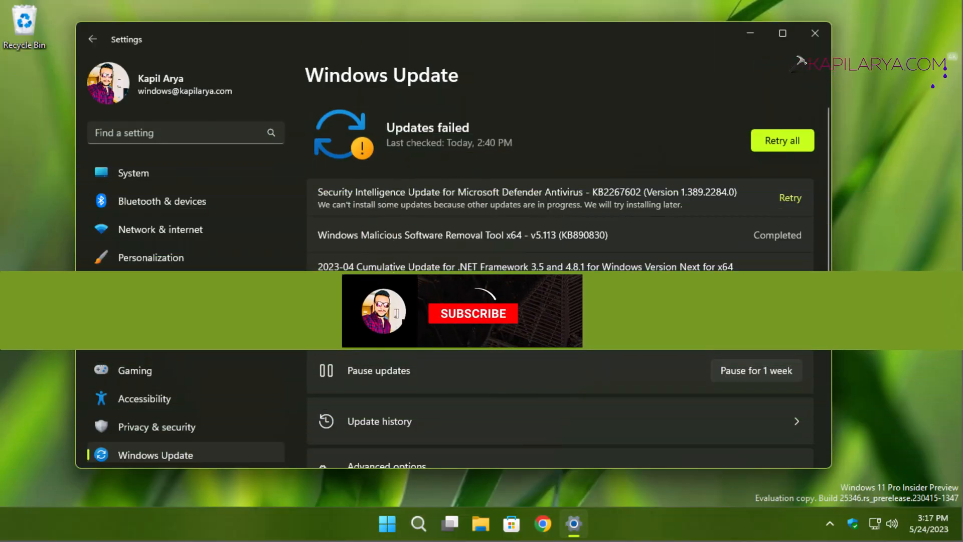
# Step: Note the download error code 0x80070002 on the Windows Update page and close Settings
pyautogui.click(474, 313)
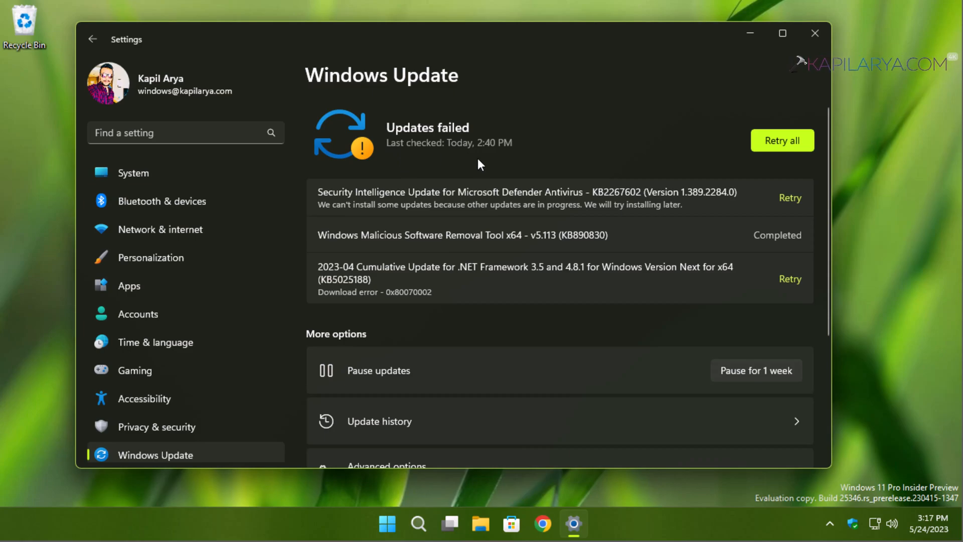
pyautogui.doubleClick(408, 292)
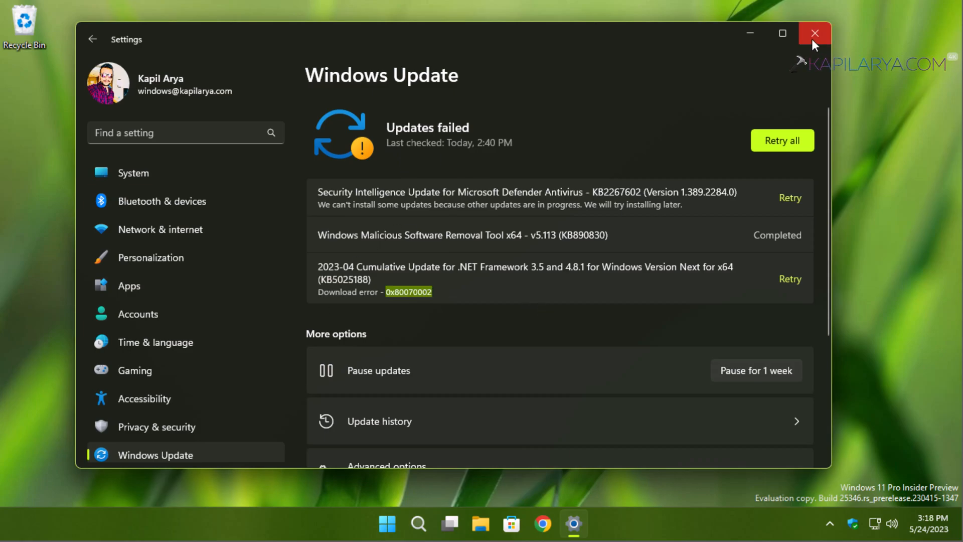
pyautogui.click(810, 33)
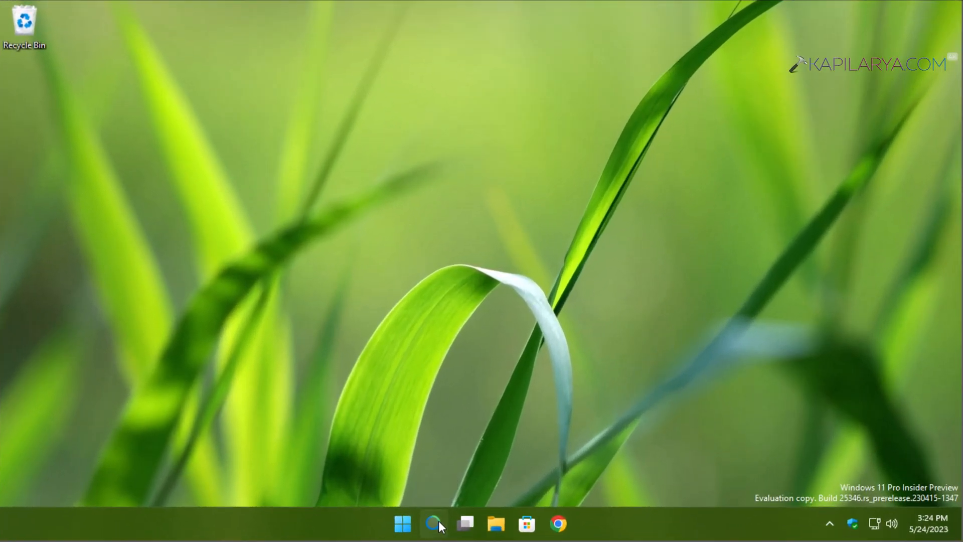
# Step: Search for cmd and launch Command Prompt as administrator
pyautogui.click(434, 522)
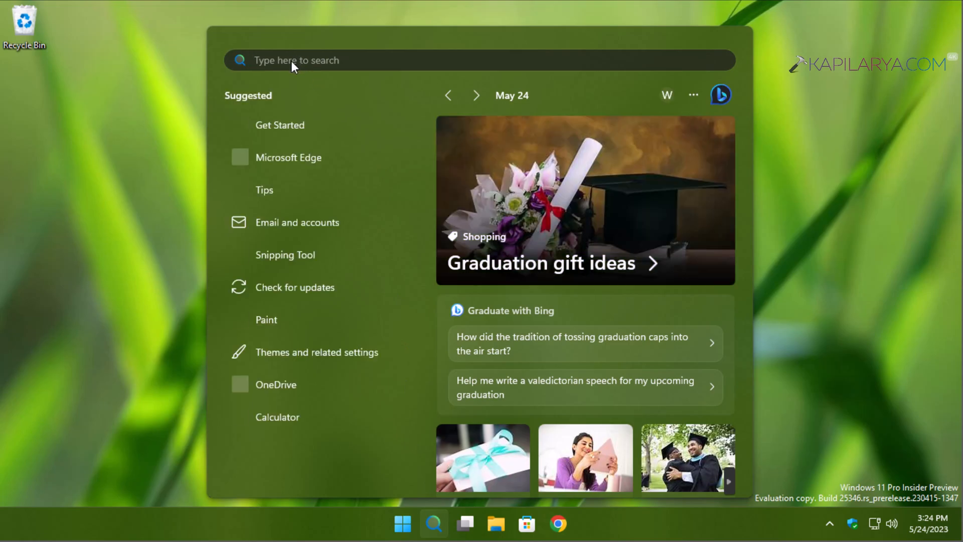
pyautogui.write('cmd')
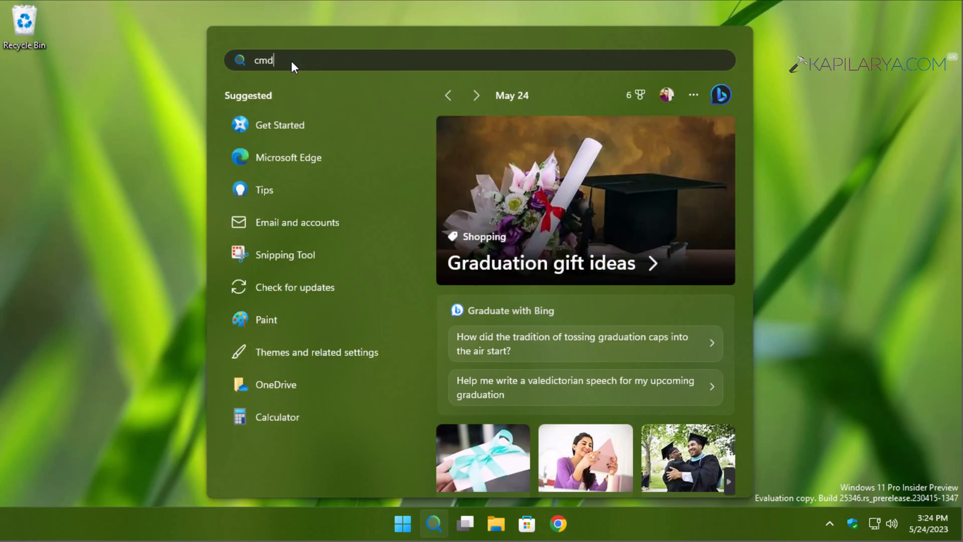
pyautogui.write('cmd')
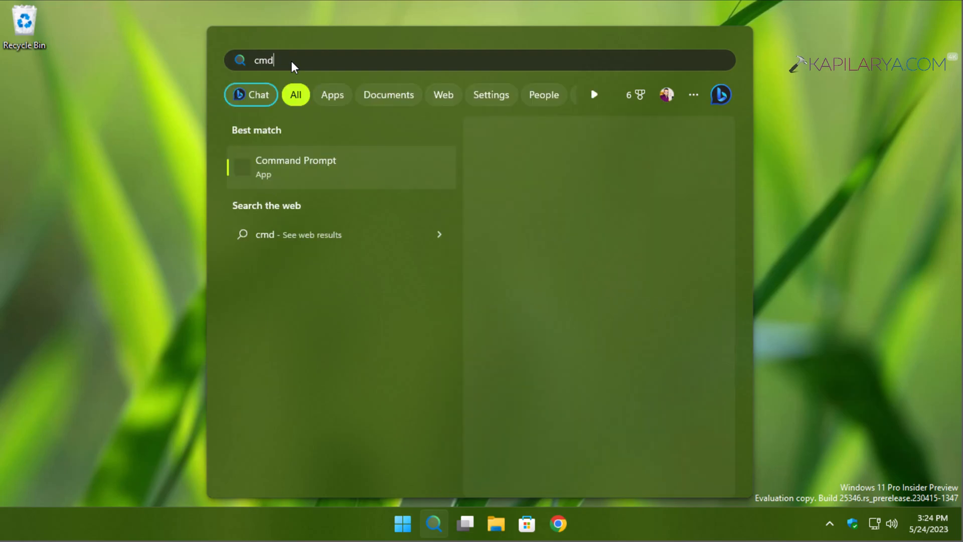
pyautogui.click(295, 166)
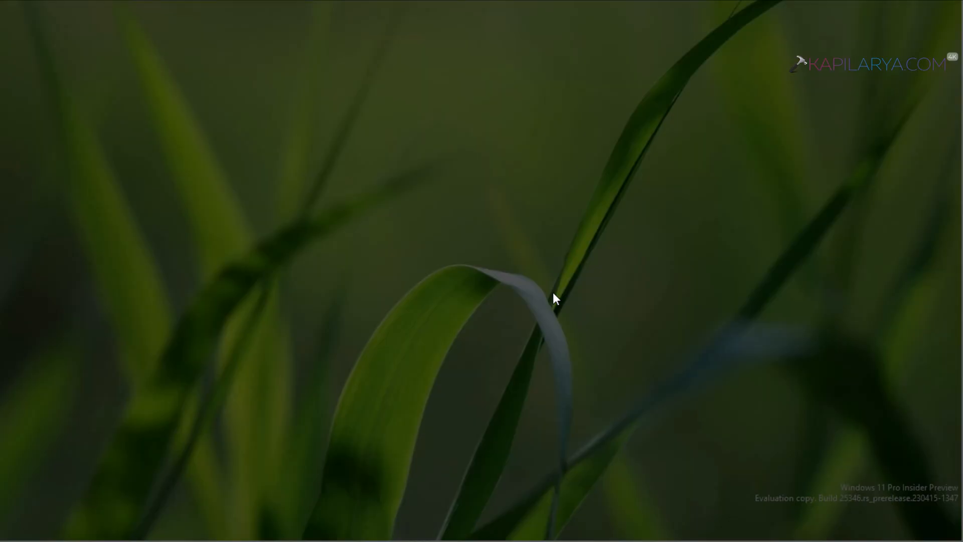
pyautogui.moveTo(410, 379)
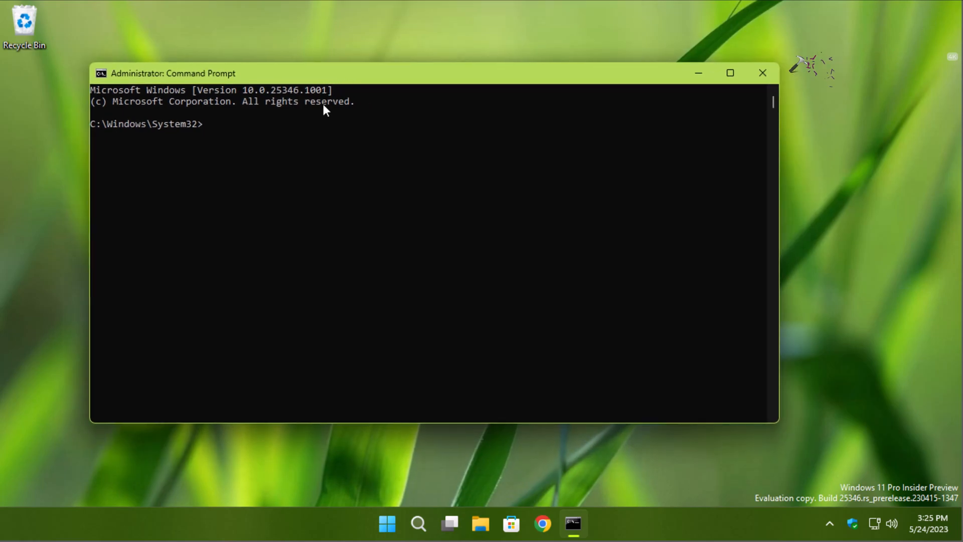
pyautogui.moveTo(447, 208)
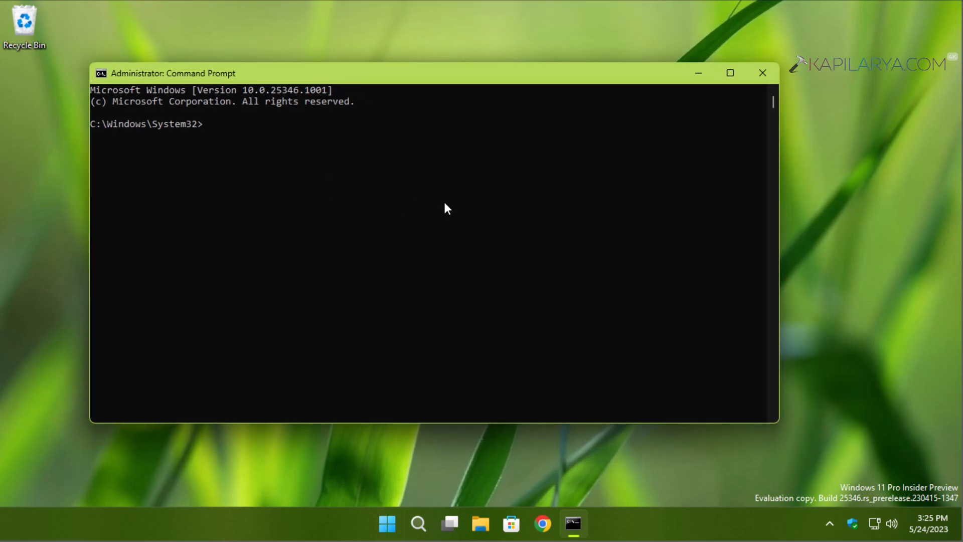
# Step: Run net stop wuauserv to stop the Windows Update service
pyautogui.write('net')
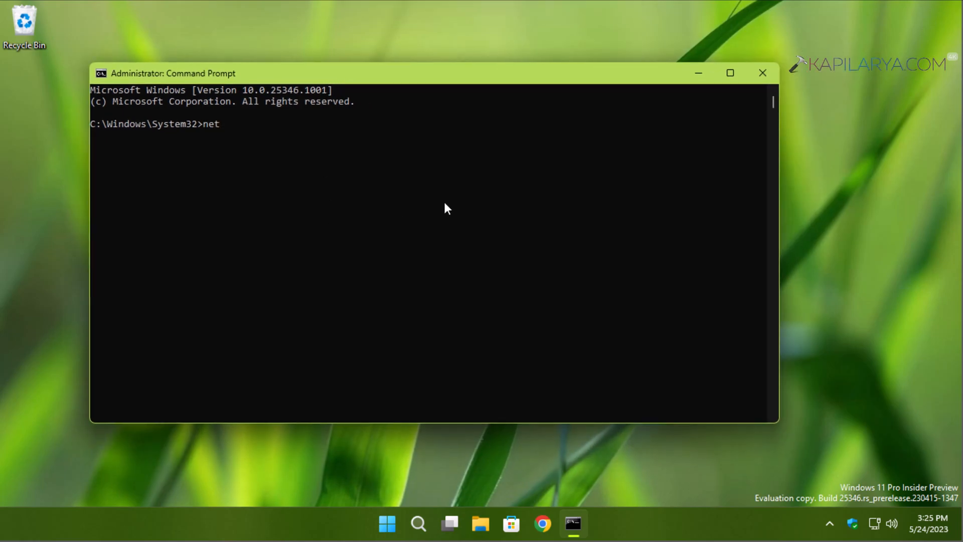
pyautogui.write('stop')
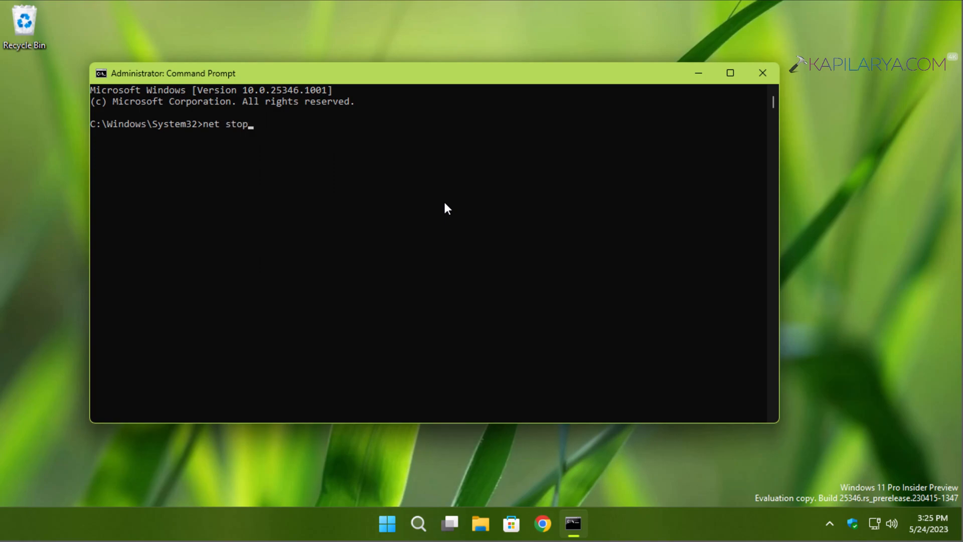
pyautogui.write('wuau')
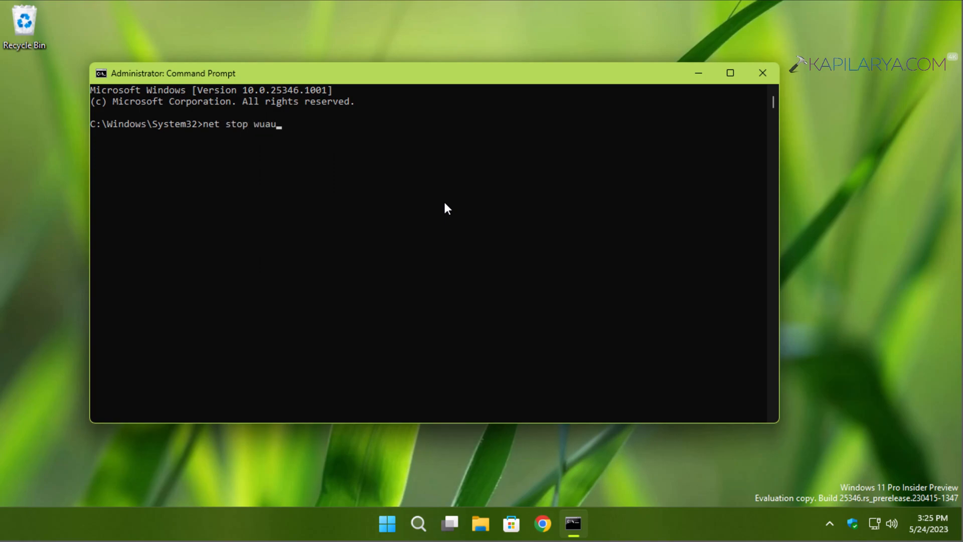
pyautogui.write('serv')
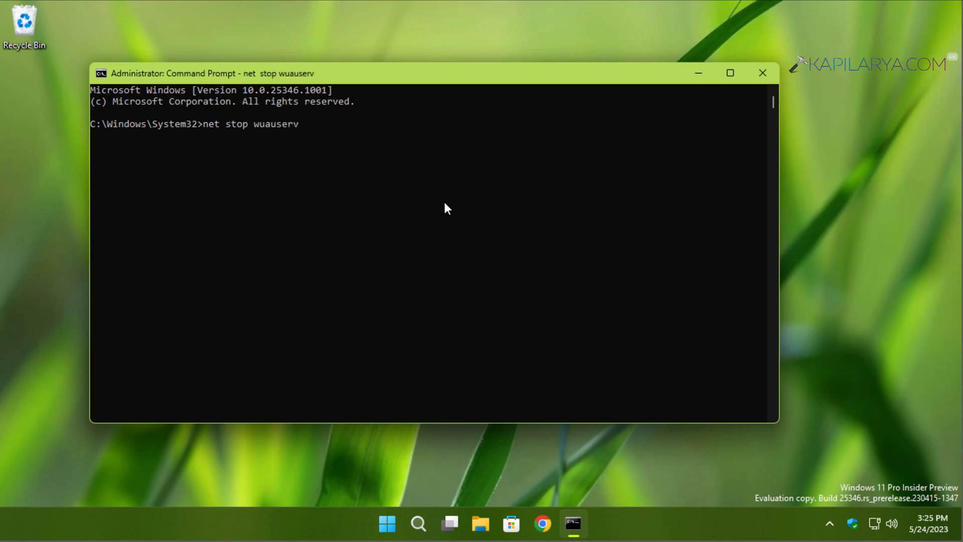
pyautogui.press('Enter')
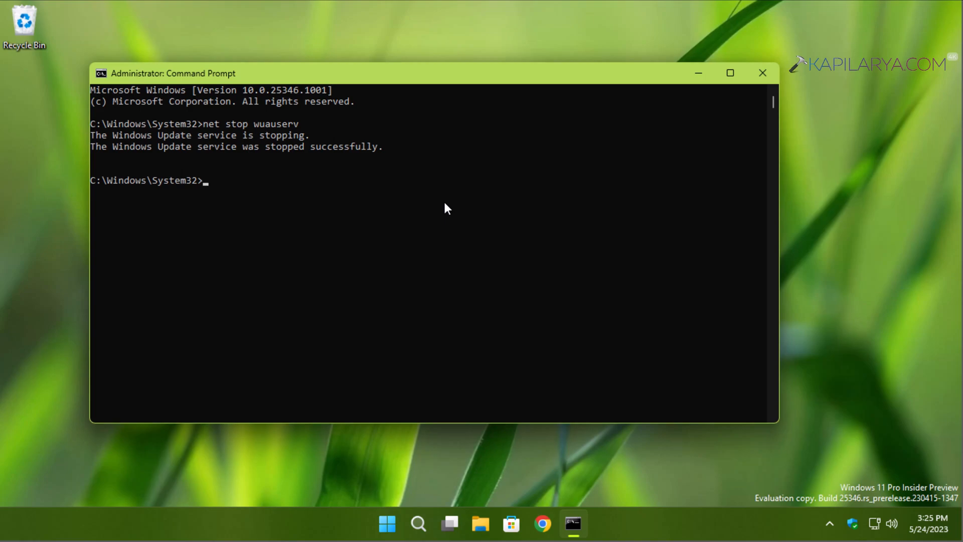
# Step: Run net stop cryptsvc and confirm with Y to stop Cryptographic Services and its dependents
pyautogui.write('net s')
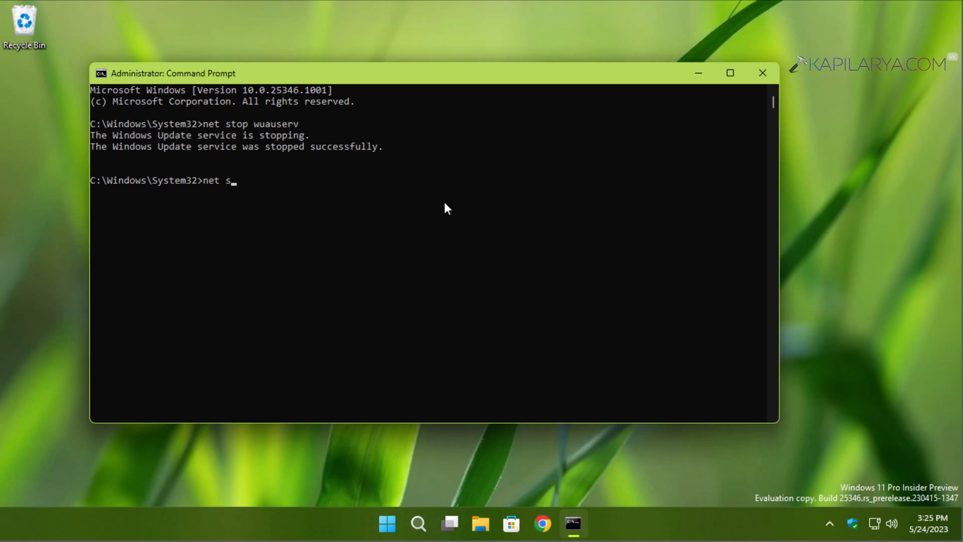
pyautogui.write('top')
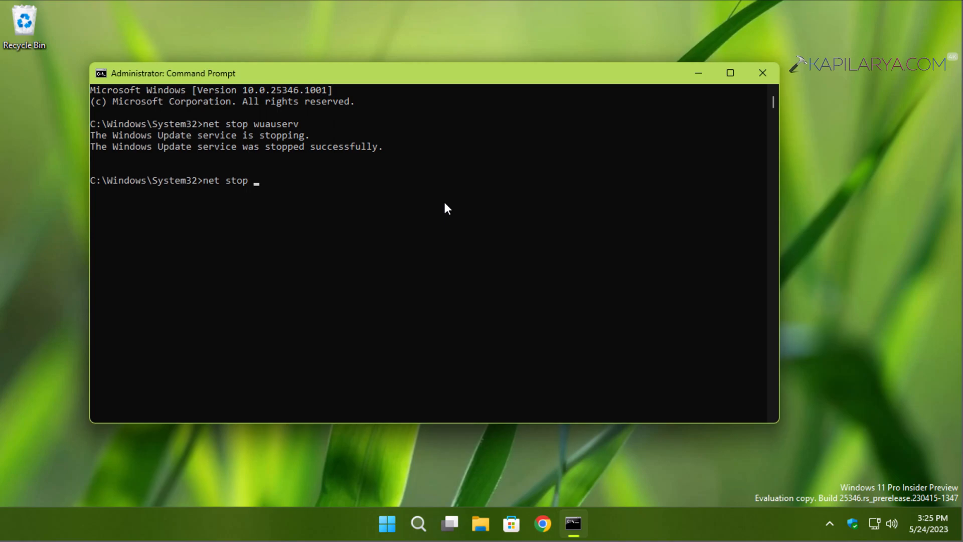
pyautogui.write('crypt')
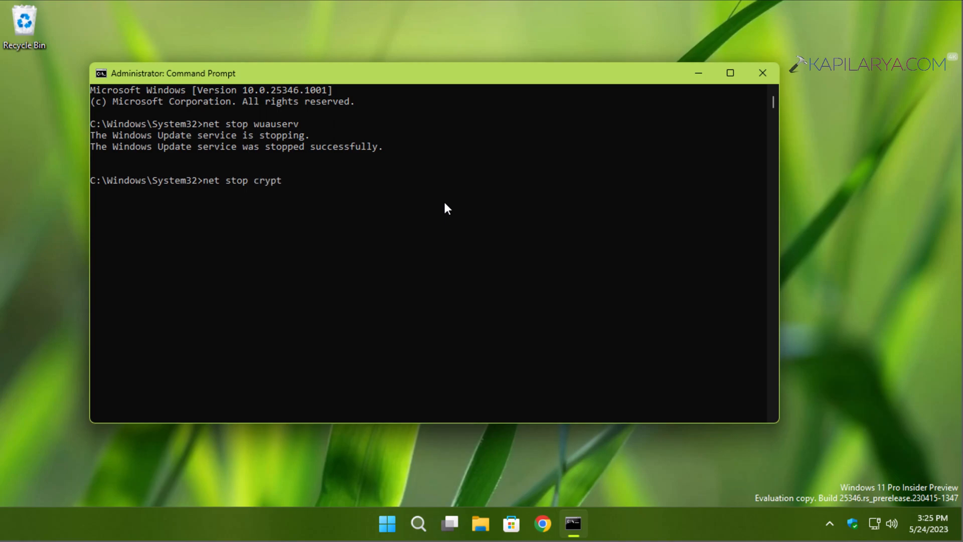
pyautogui.write('svc')
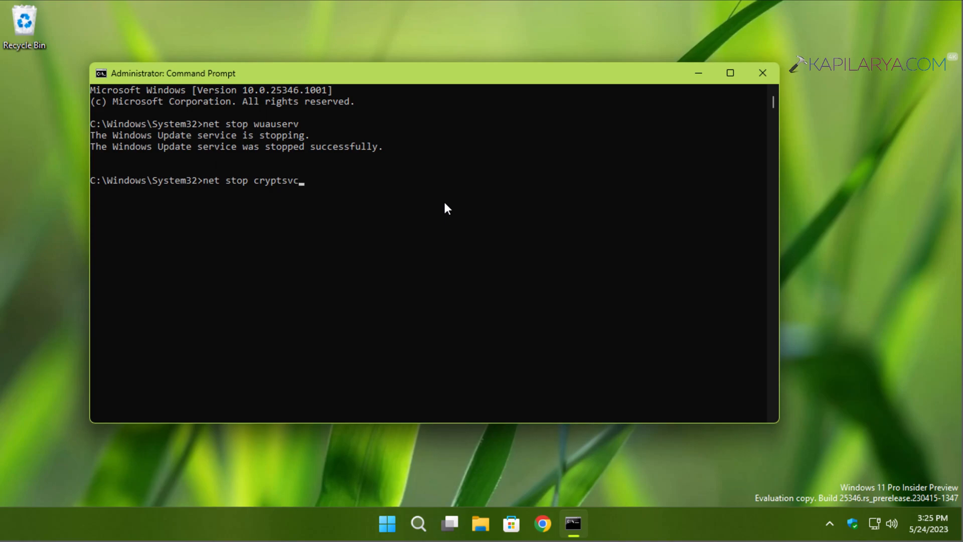
pyautogui.press('Enter')
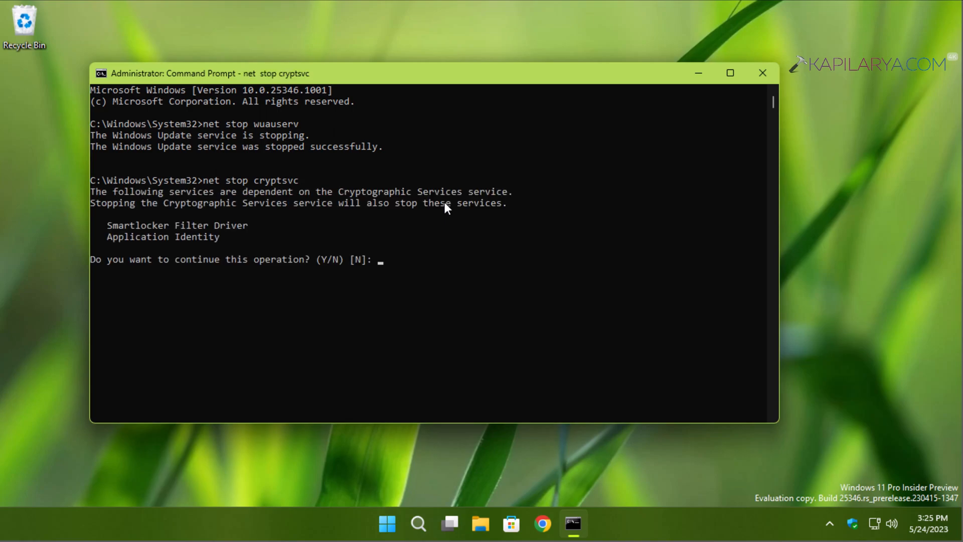
pyautogui.moveTo(409, 257)
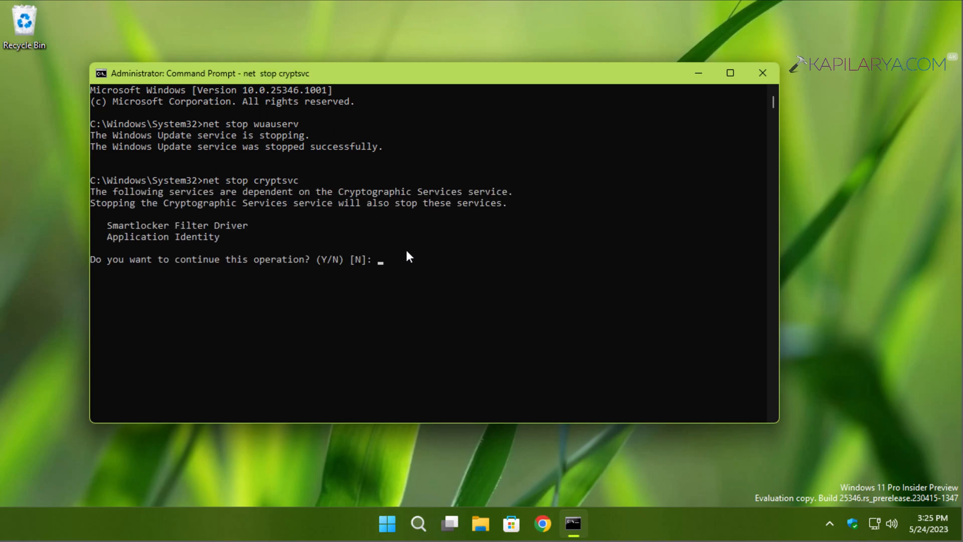
pyautogui.write('Y')
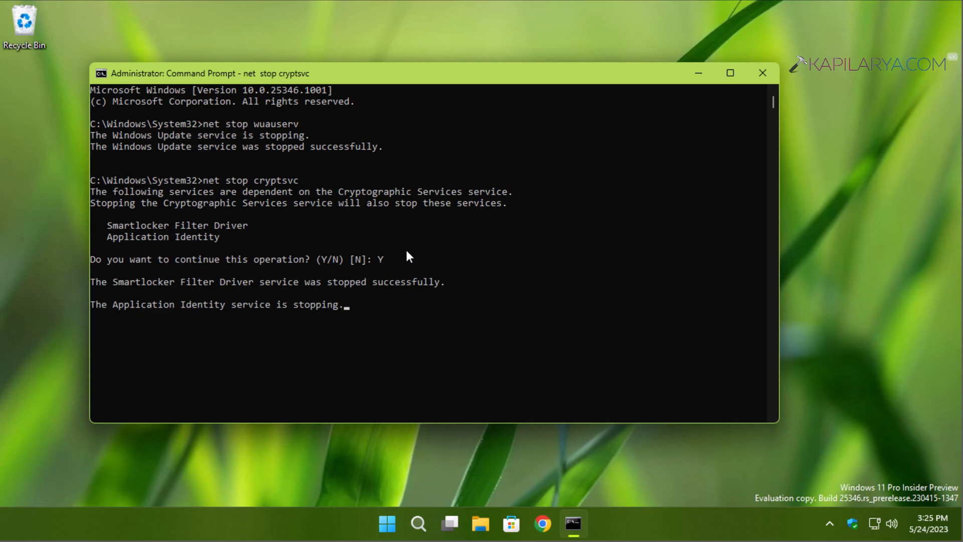
pyautogui.moveTo(309, 349)
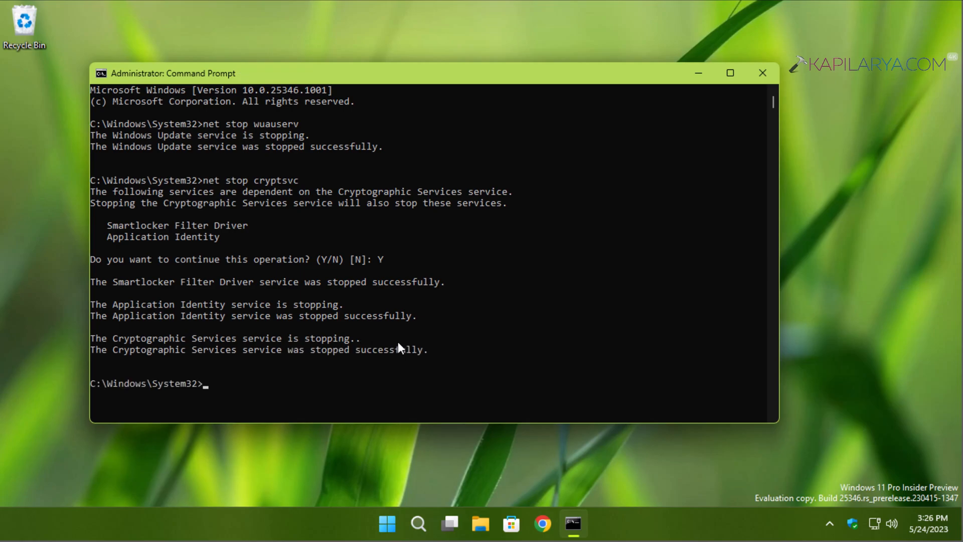
pyautogui.write('net stop')
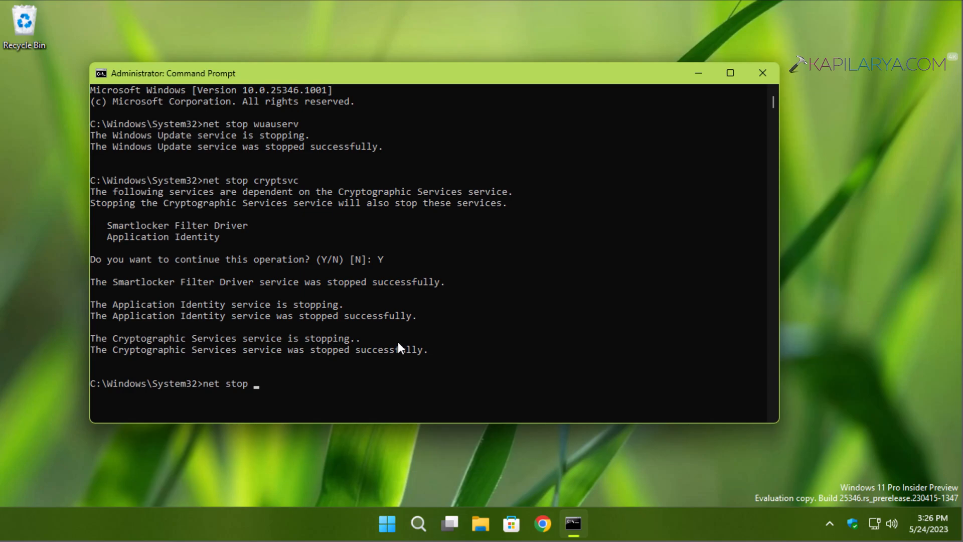
# Step: Run net stop bits, then net stop msiserver for the Windows Installer service
pyautogui.write('bits')
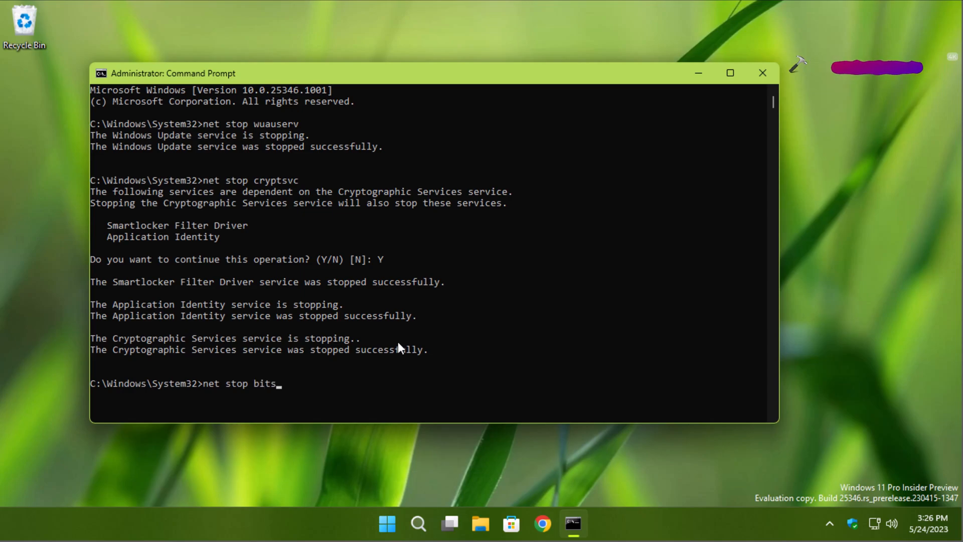
pyautogui.press('Enter')
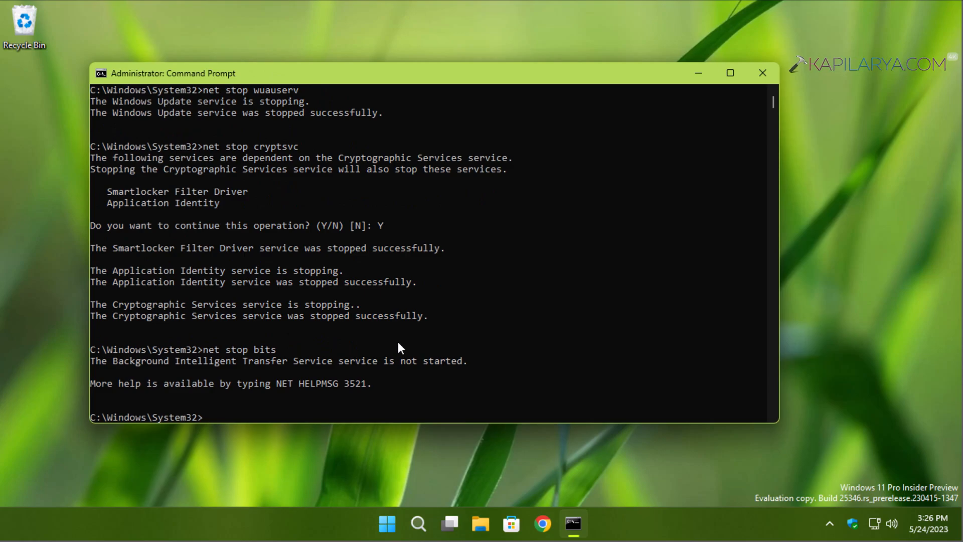
pyautogui.write('net')
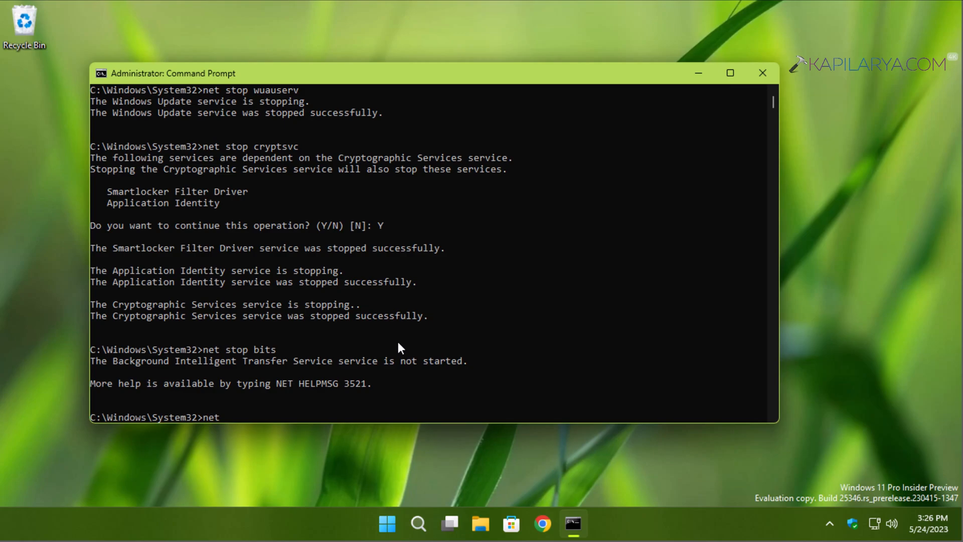
pyautogui.write('stop')
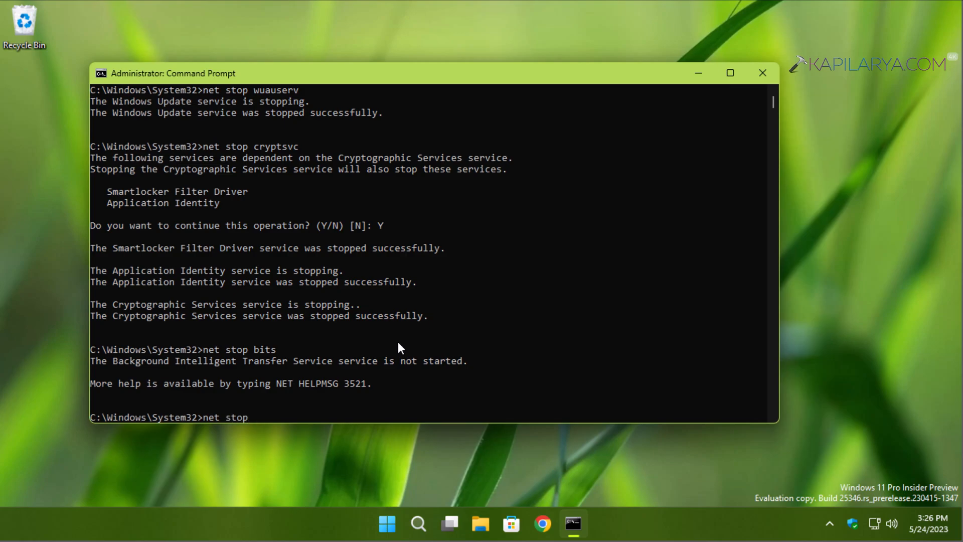
pyautogui.write('ms')
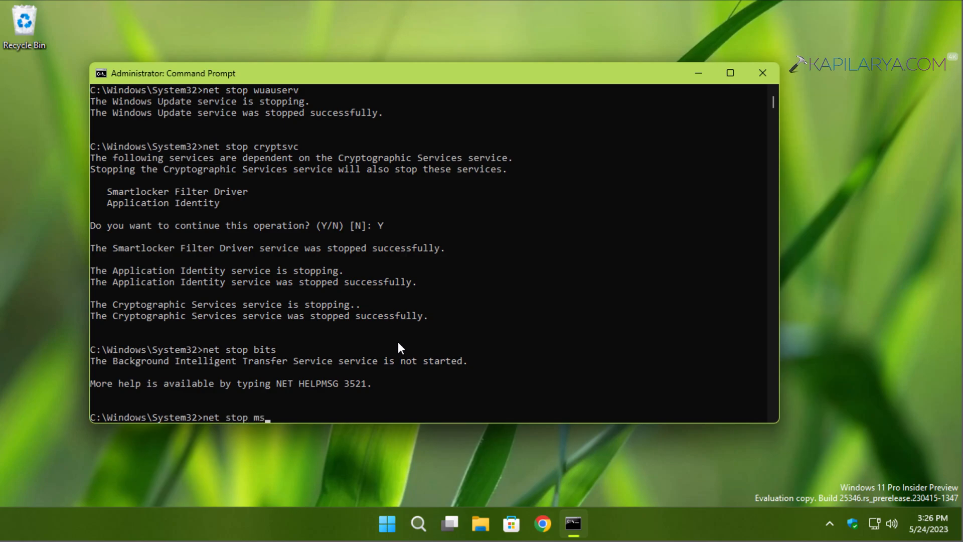
pyautogui.write('iserver')
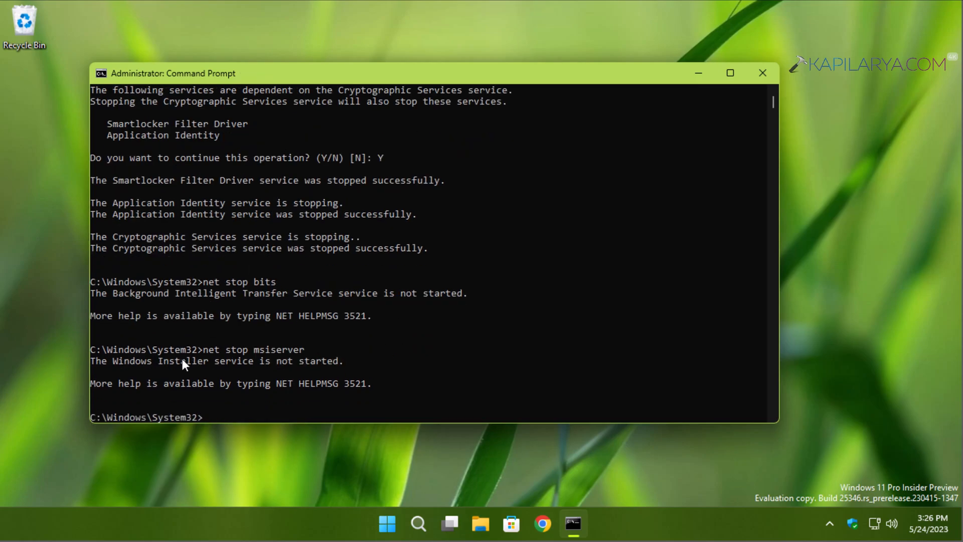
pyautogui.moveTo(776, 422)
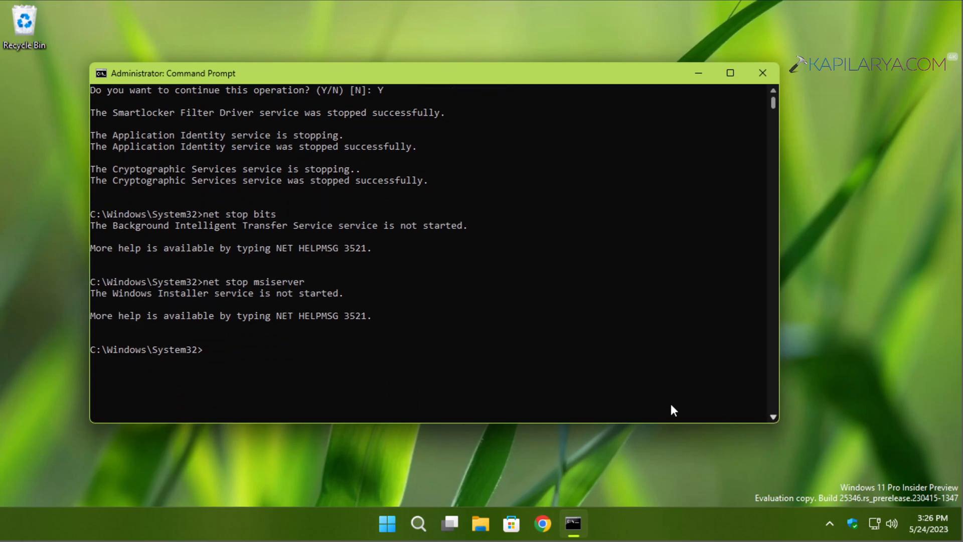
# Step: Rename C:\Windows\SoftwareDistribution to SoftwareDistribution.old and System32\catroot2 to catroot2.old
pyautogui.write('ren C:\\Windows\\SoftwareDistribution SoftwareDistribution.old')
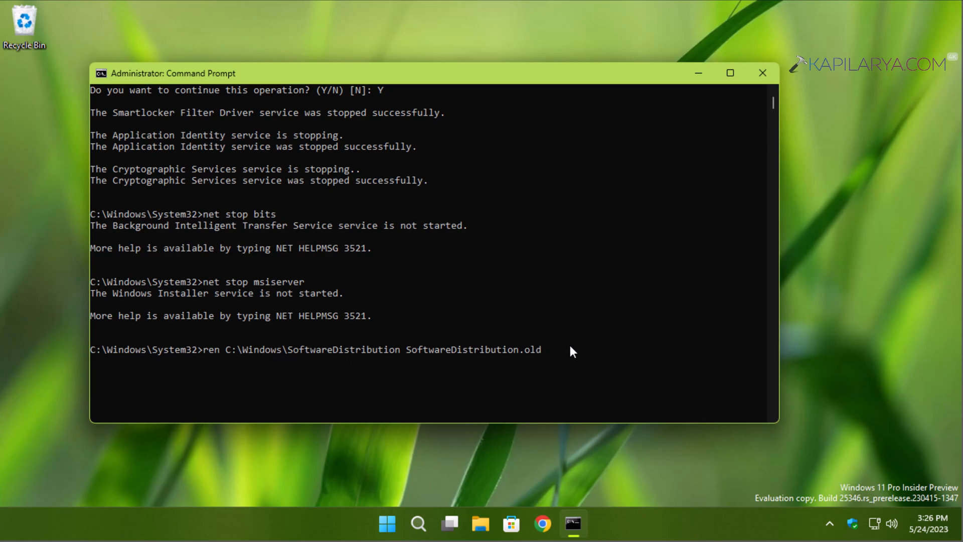
pyautogui.moveTo(569, 358)
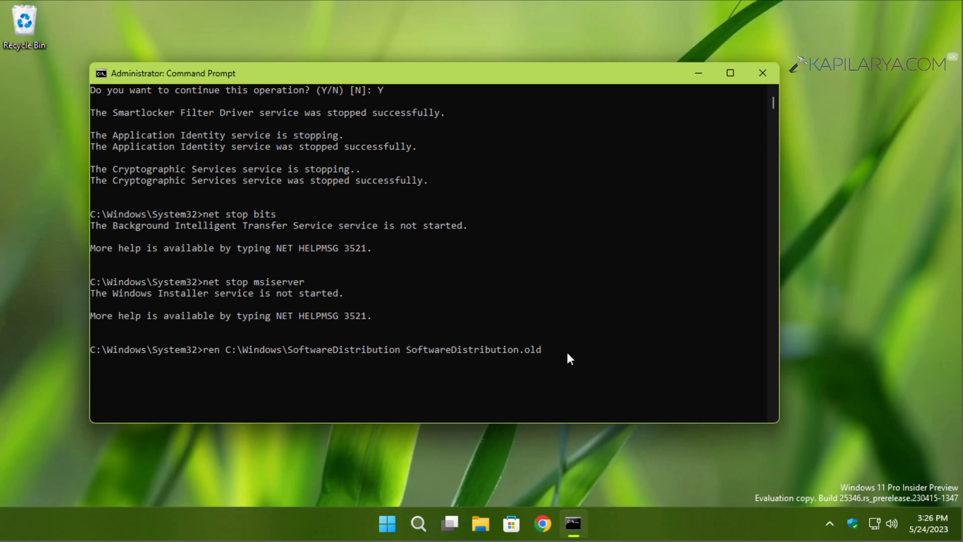
pyautogui.press('Enter')
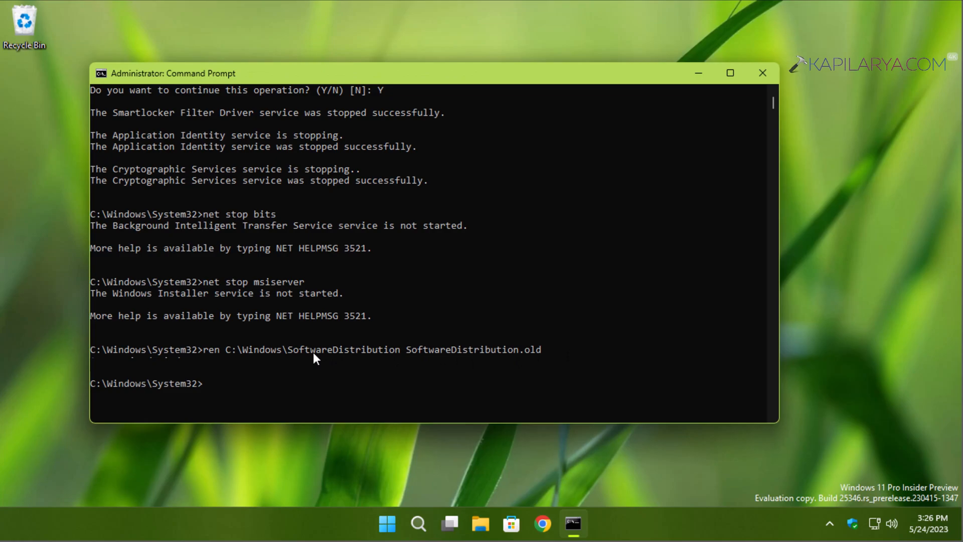
pyautogui.write('ren C:\\Windows\\System32\\catroot2 catroot2.old')
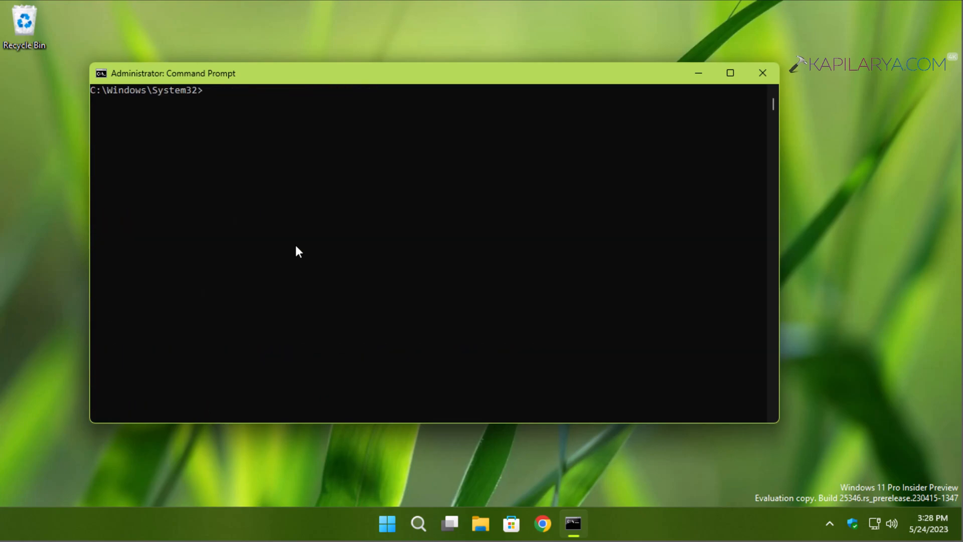
# Step: Run net start wuauserv and net start cryptsvc to restart Windows Update and Cryptographic Services
pyautogui.write('net start wuauserv')
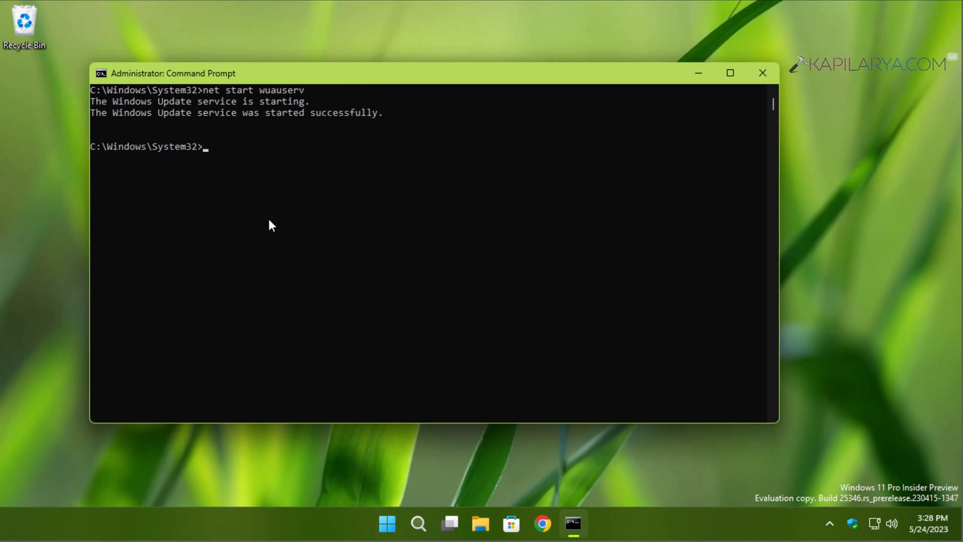
pyautogui.write('n')
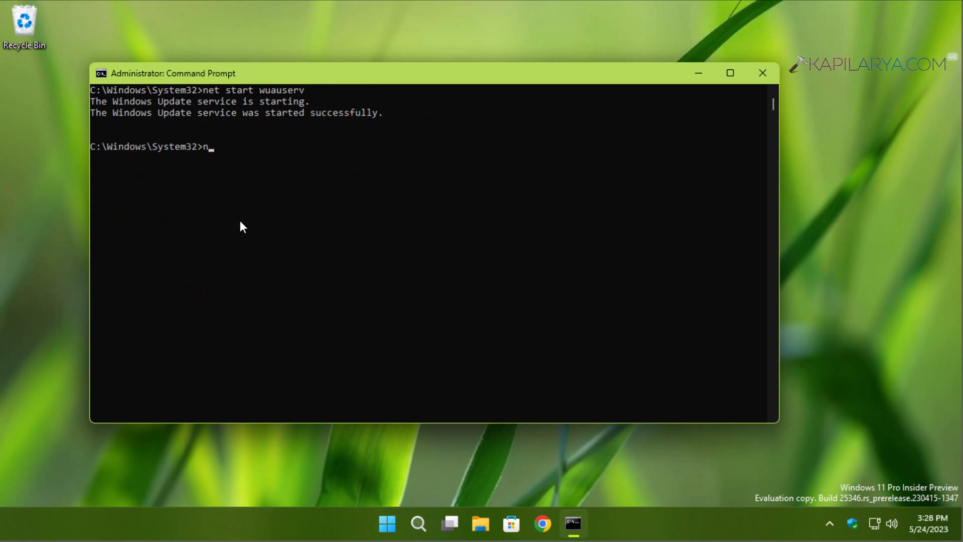
pyautogui.write('et start')
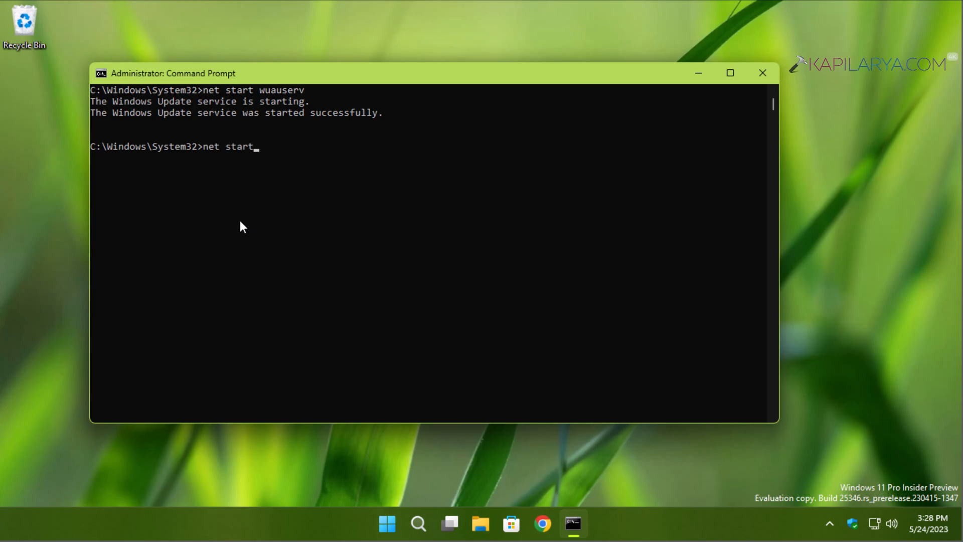
pyautogui.write('cry')
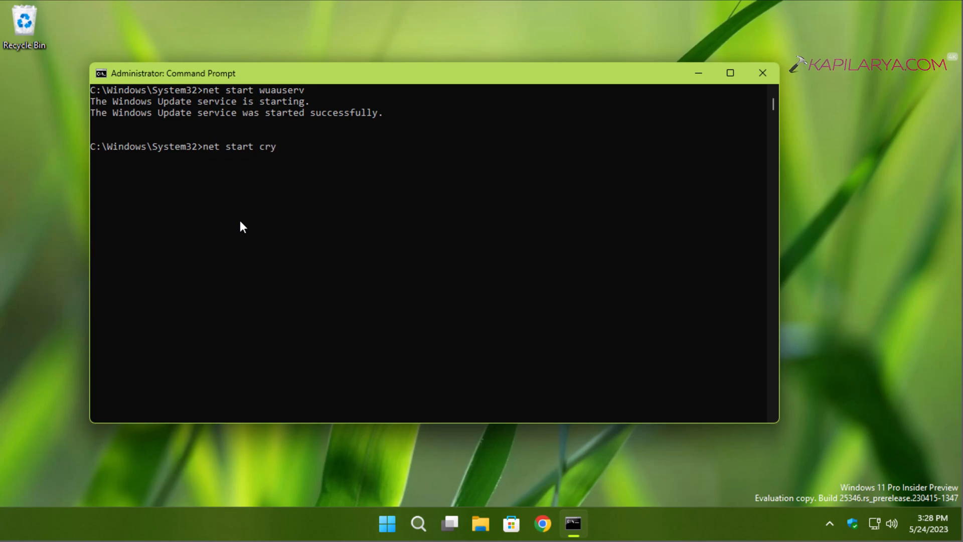
pyautogui.write('pts')
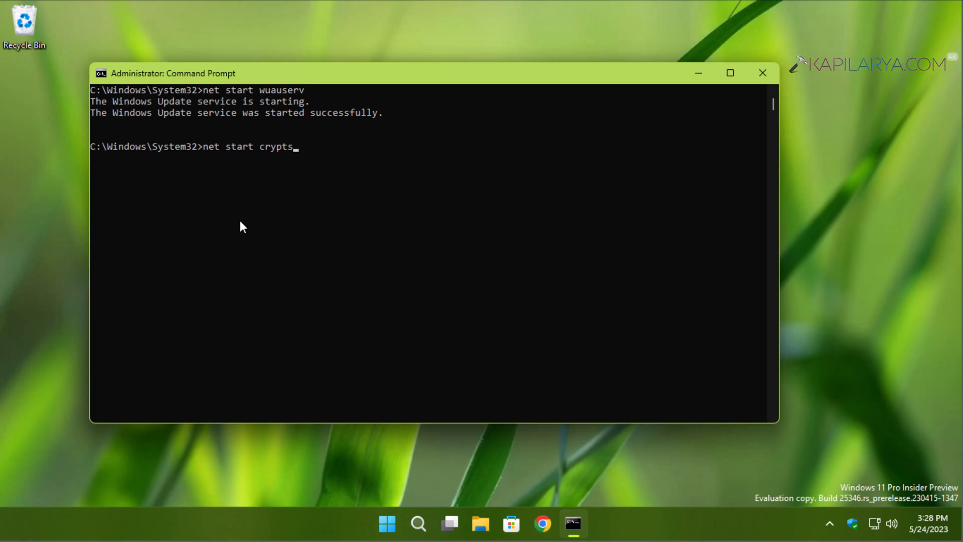
pyautogui.press('Enter')
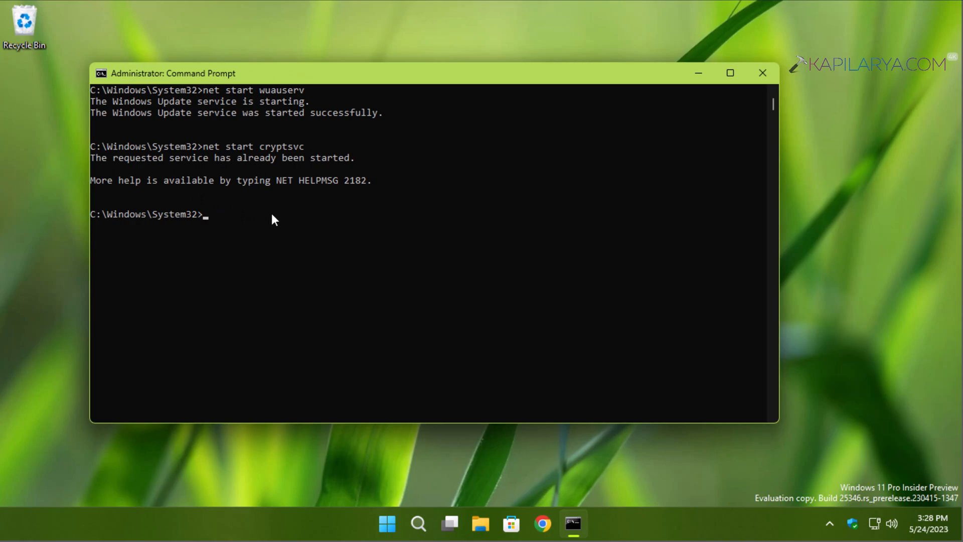
# Step: Run net start bits and net start msiserver to restart BITS and Windows Installer
pyautogui.write('net')
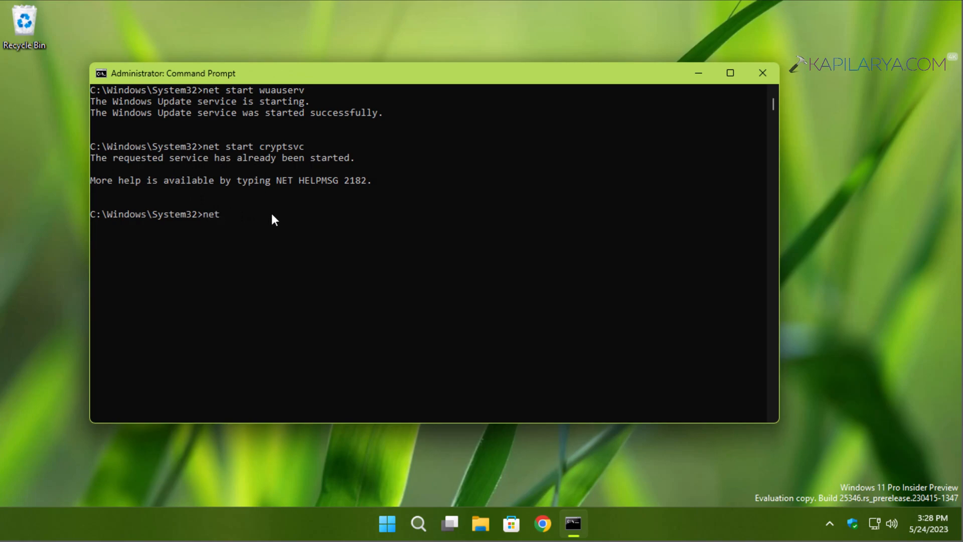
pyautogui.write('start')
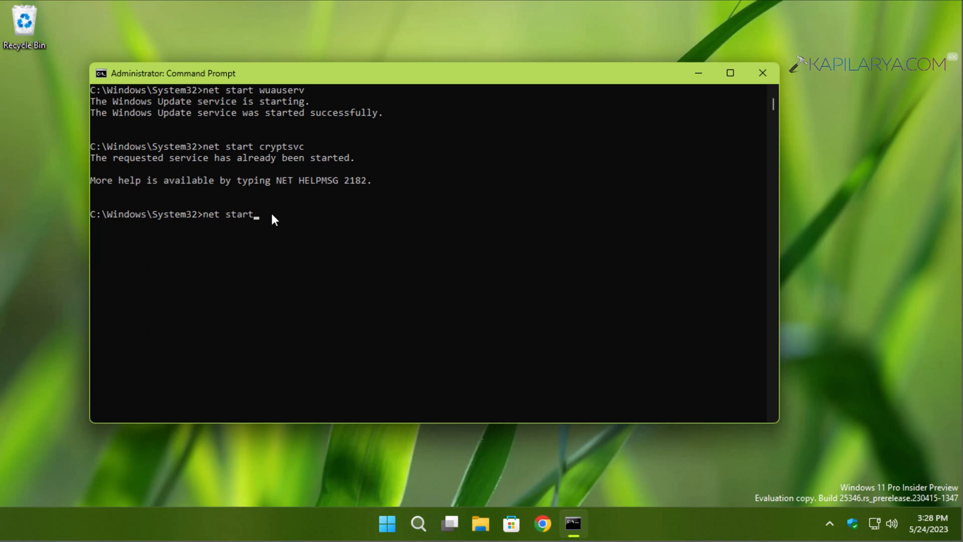
pyautogui.write('bits')
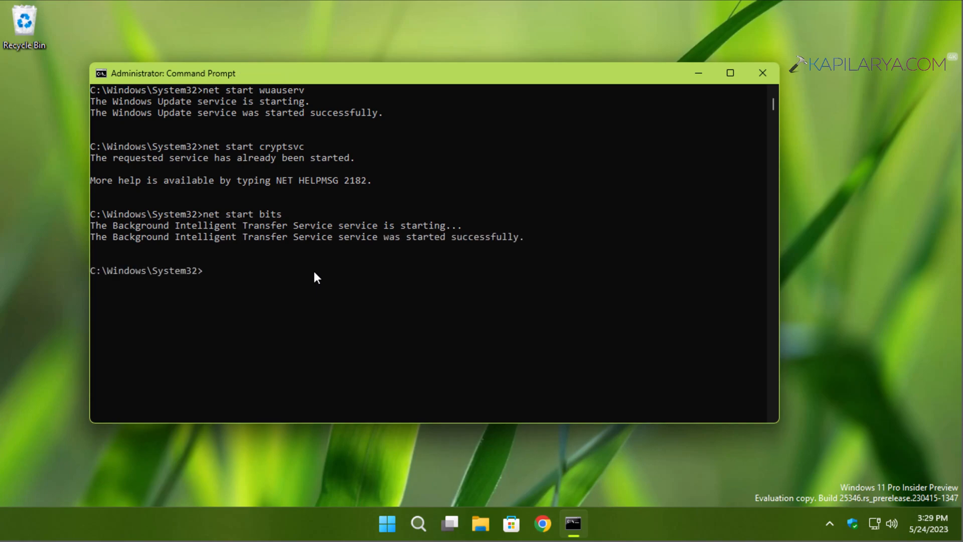
pyautogui.write('net sta')
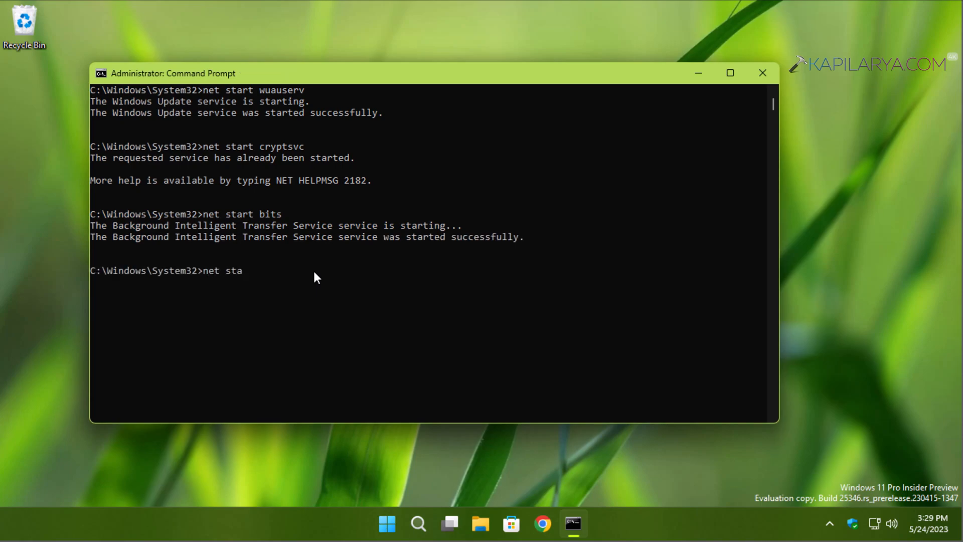
pyautogui.write('rt msi')
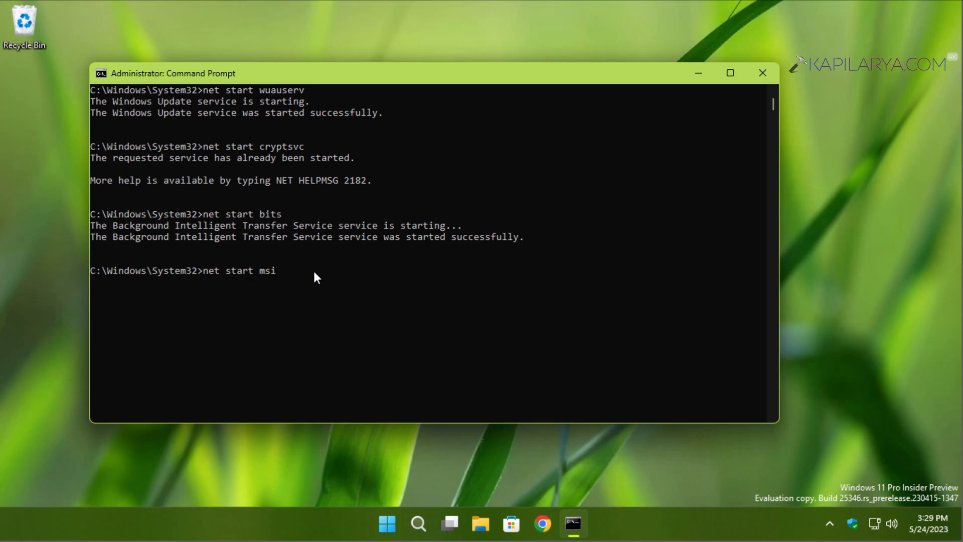
pyautogui.write('server')
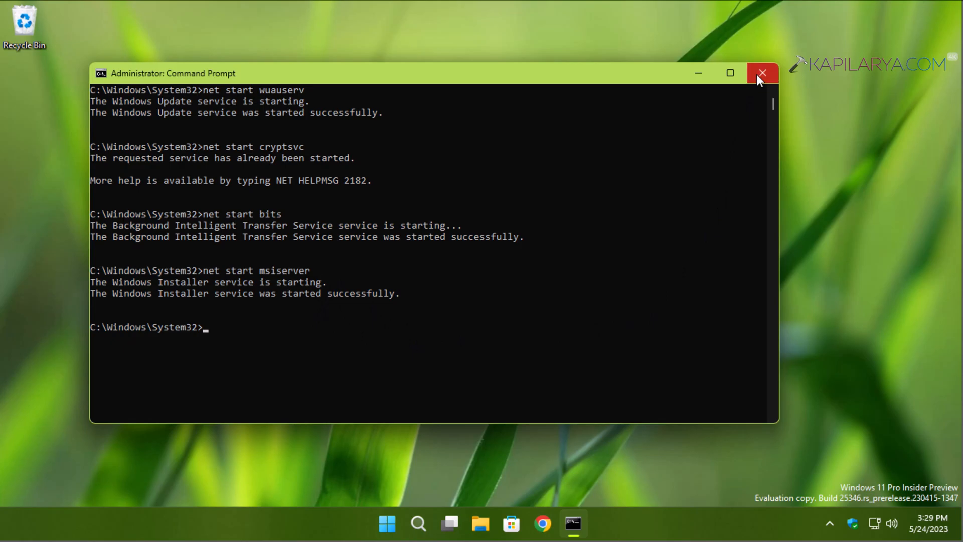
# Step: Close Command Prompt and bring up the Start menu to reach Settings
pyautogui.click(762, 73)
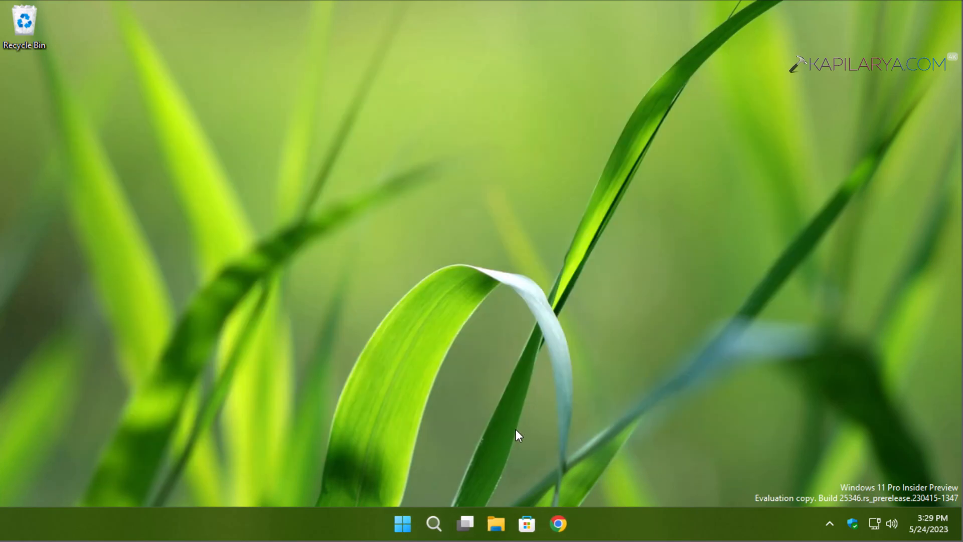
pyautogui.moveTo(390, 489)
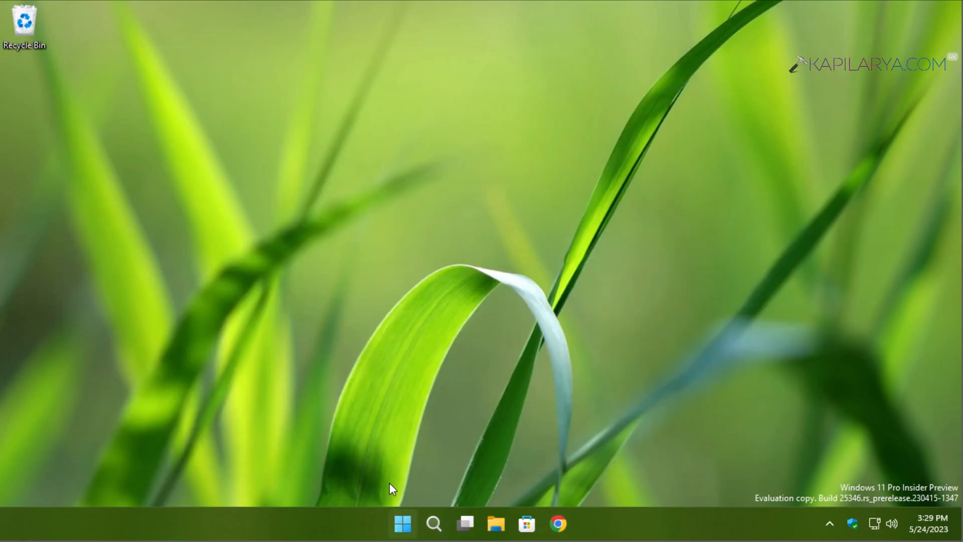
pyautogui.click(407, 524)
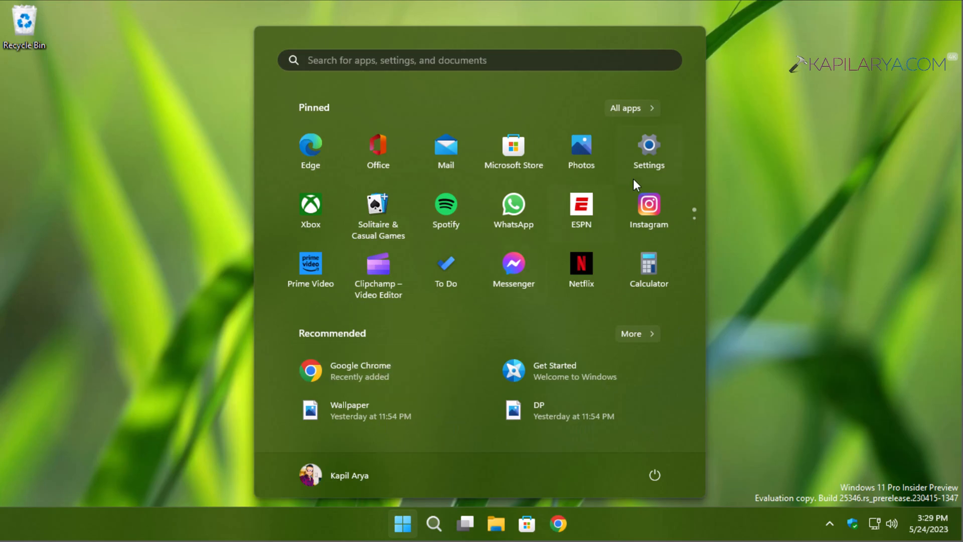
pyautogui.moveTo(690, 212)
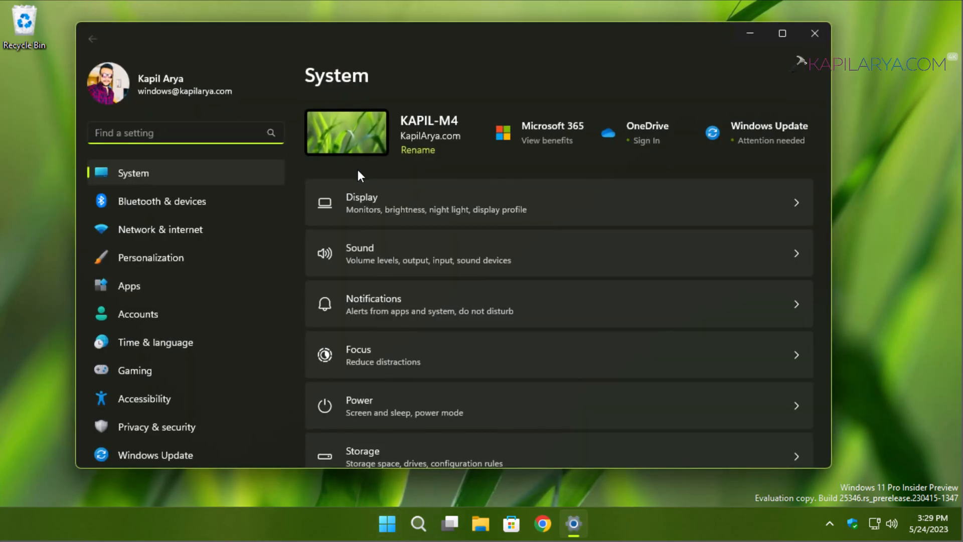
pyautogui.moveTo(765, 143)
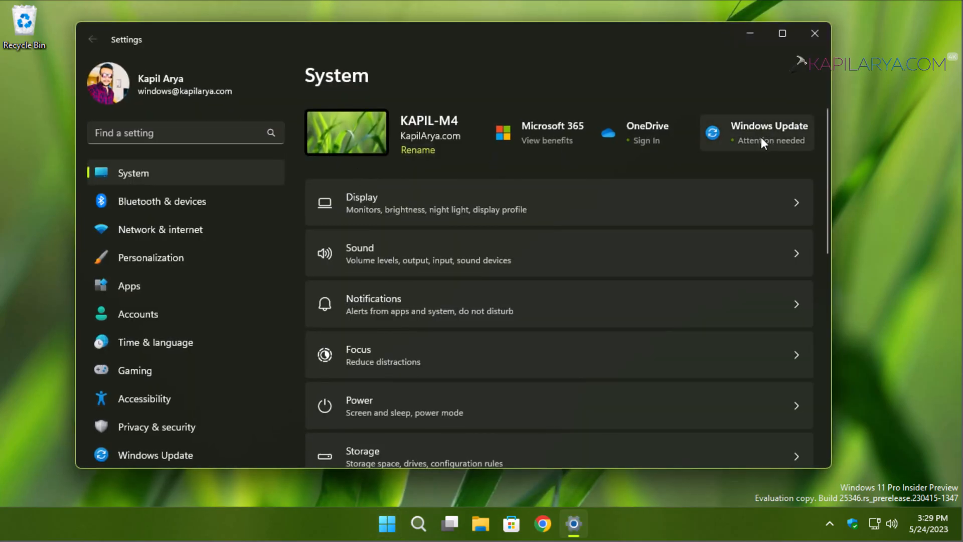
# Step: Go to Windows Update in Settings and retry the failed 2023-04 .NET Framework cumulative update
pyautogui.click(764, 133)
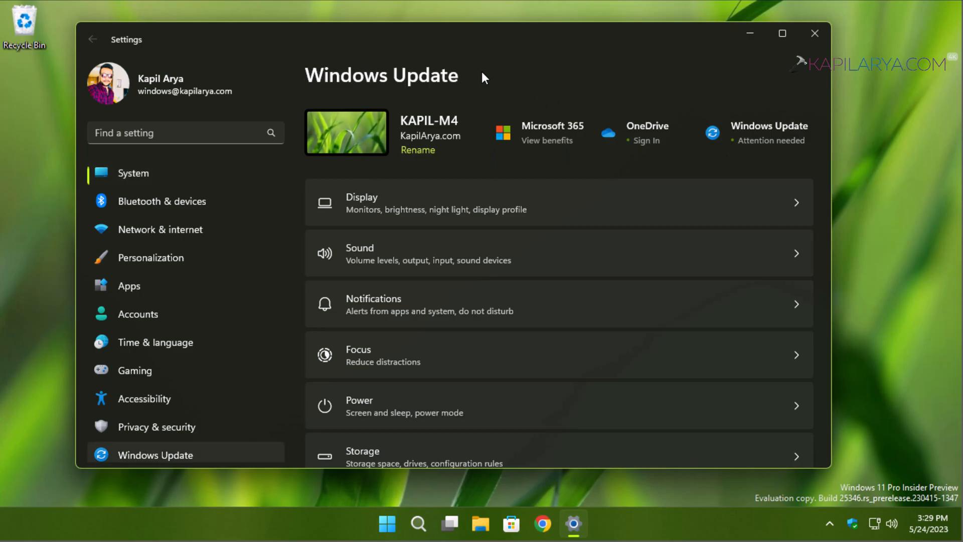
pyautogui.click(156, 454)
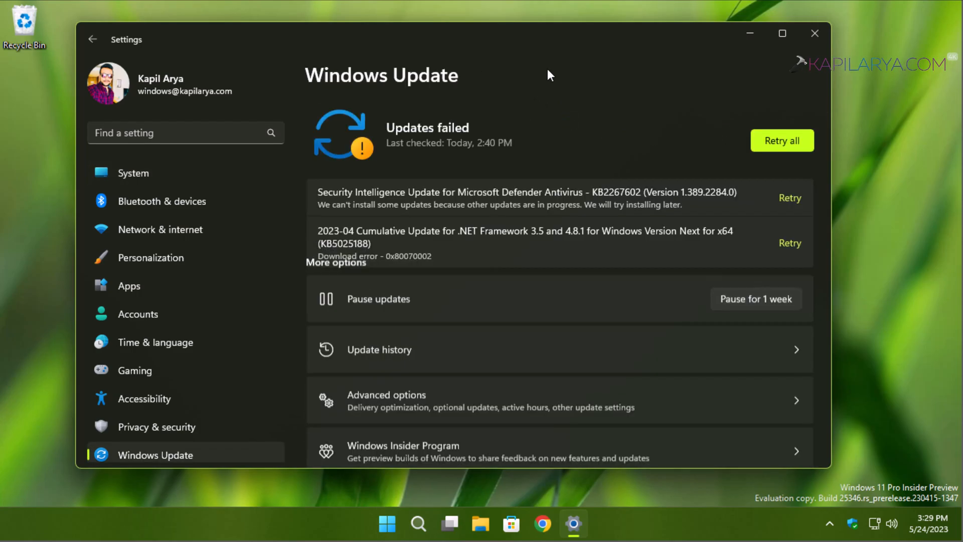
pyautogui.scroll(-3)
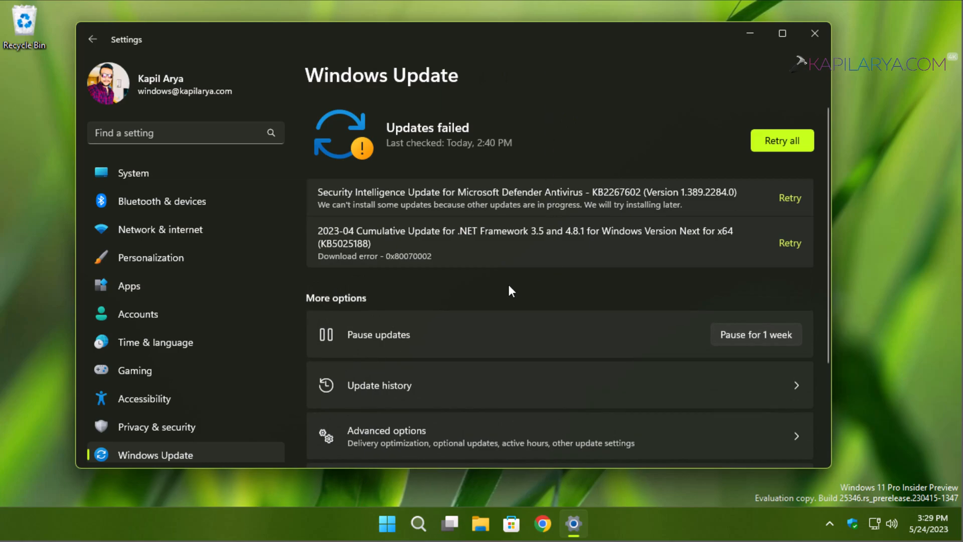
pyautogui.moveTo(405, 253)
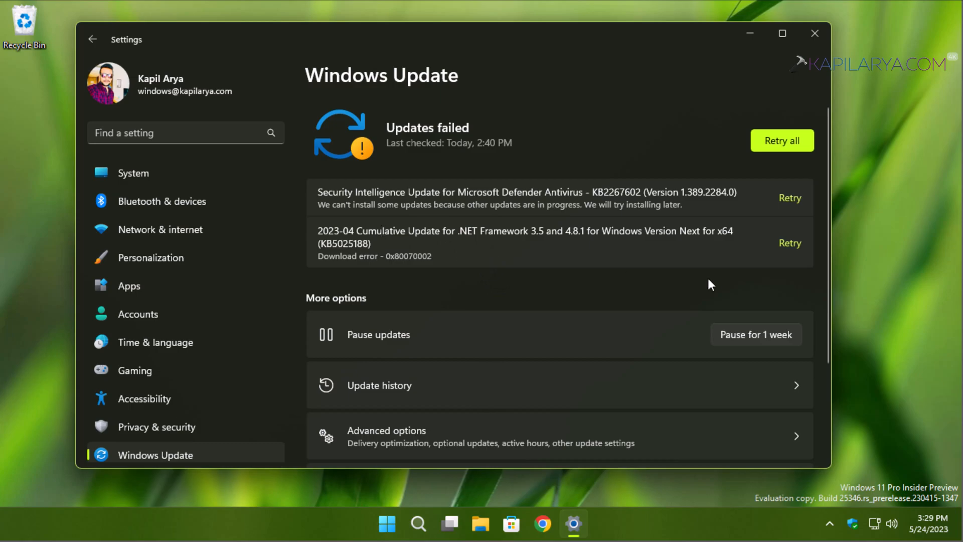
pyautogui.click(791, 242)
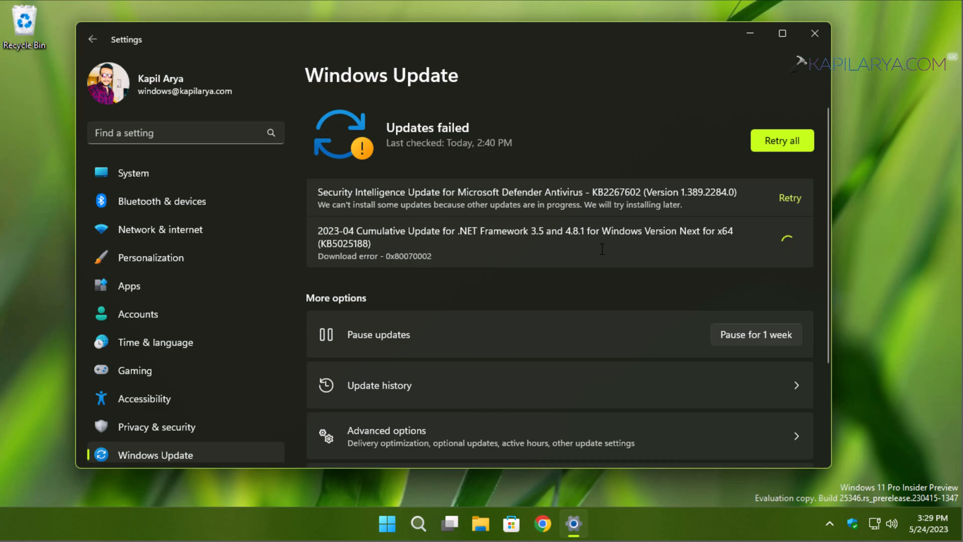